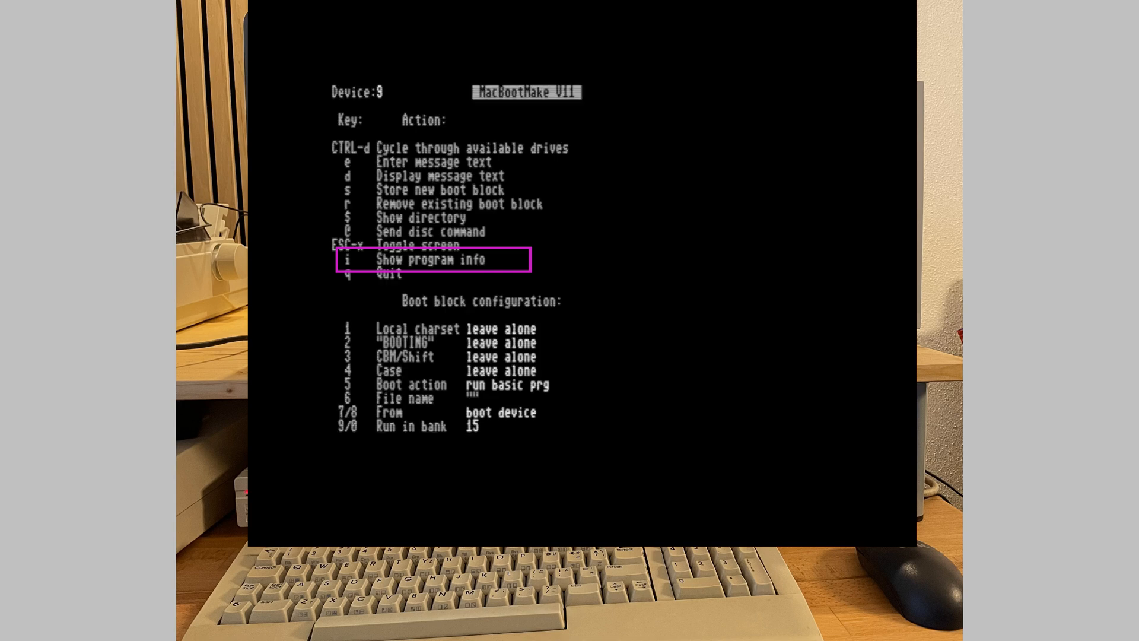
Enter the boot block welcome message NICE GREETINGS at the TEXT: prompt.
{"action": "key", "text": "i"}
{"action": "type", "text": "MI"}
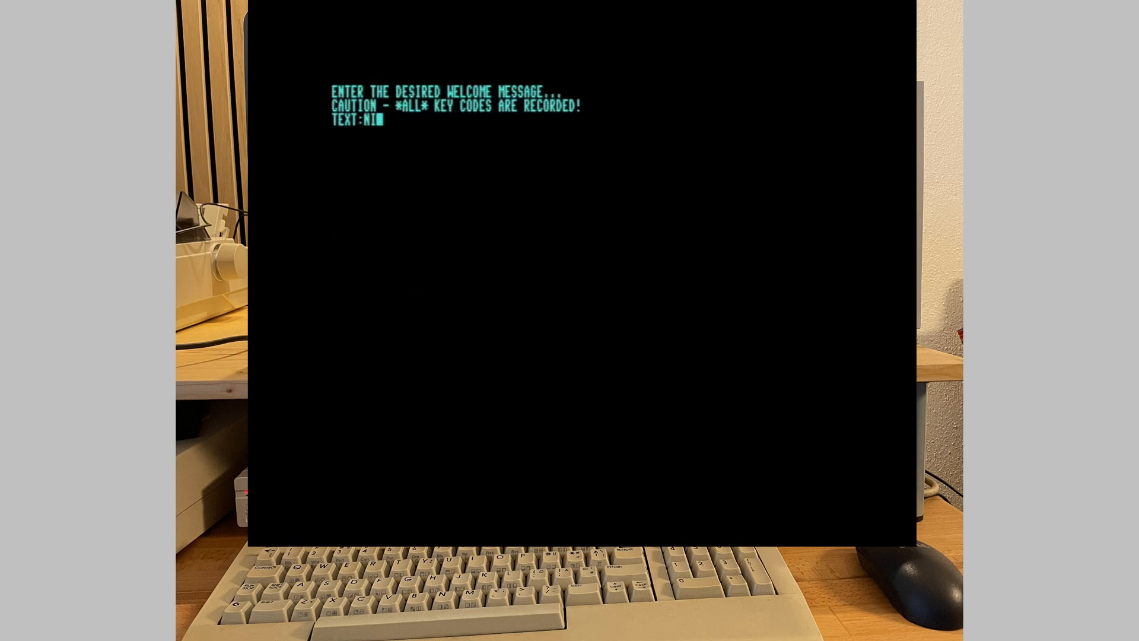
{"action": "type", "text": "CE GREETINGS"}
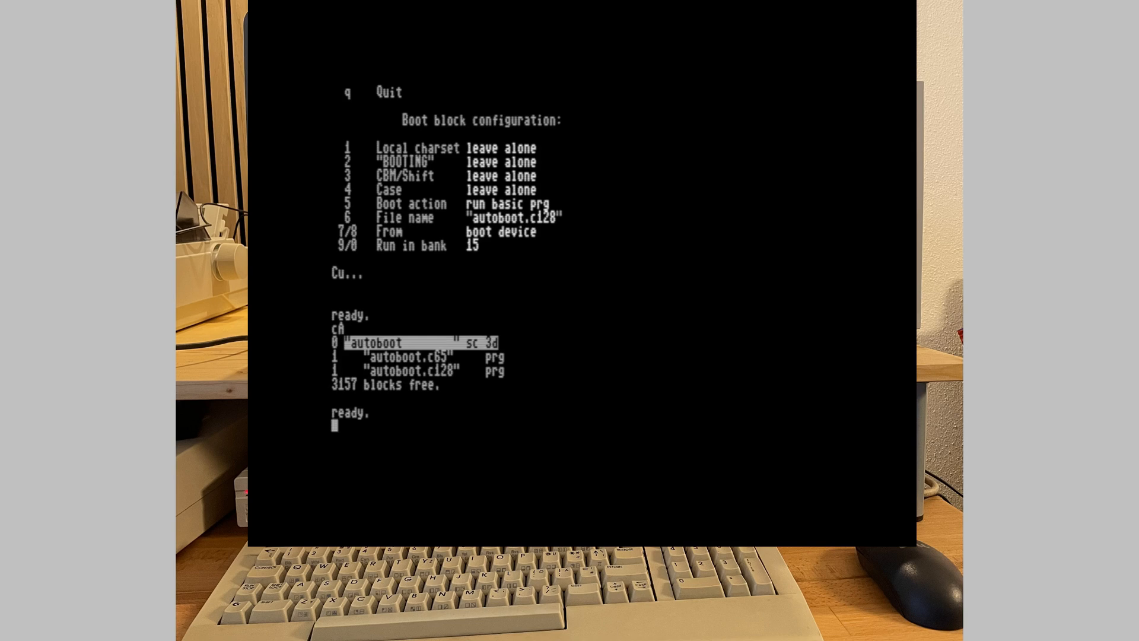
Quit MacBootMake and list the directory showing autoboot.c65 and autoboot.c128.
{"action": "type", "text": "boo"}
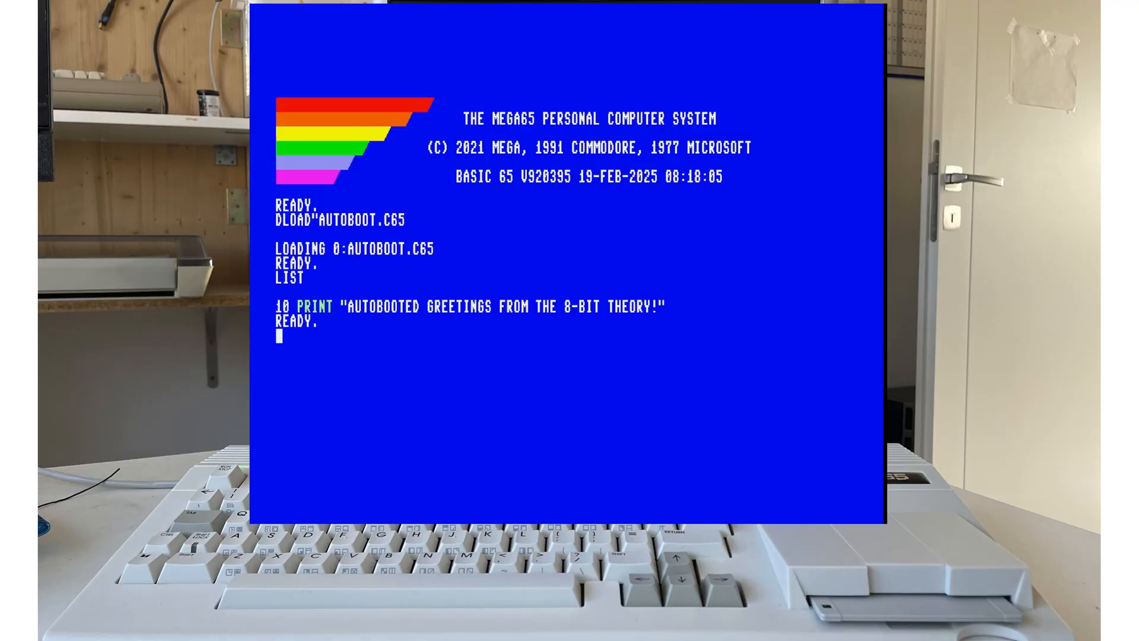
Add lines 20 GO64 and 30 PRINT "HELLO FROM THE C64 SIDE" to AUTOBOOT.C65.
{"action": "type", "text": "20 GO64"}
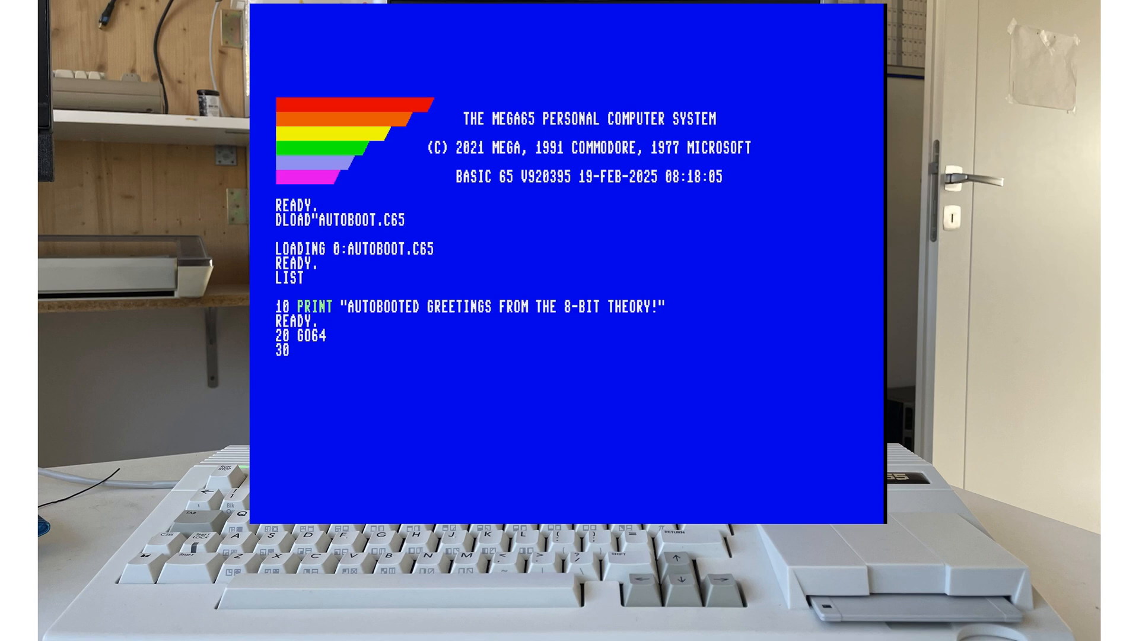
{"action": "type", "text": "PRINT \"HELLO F"}
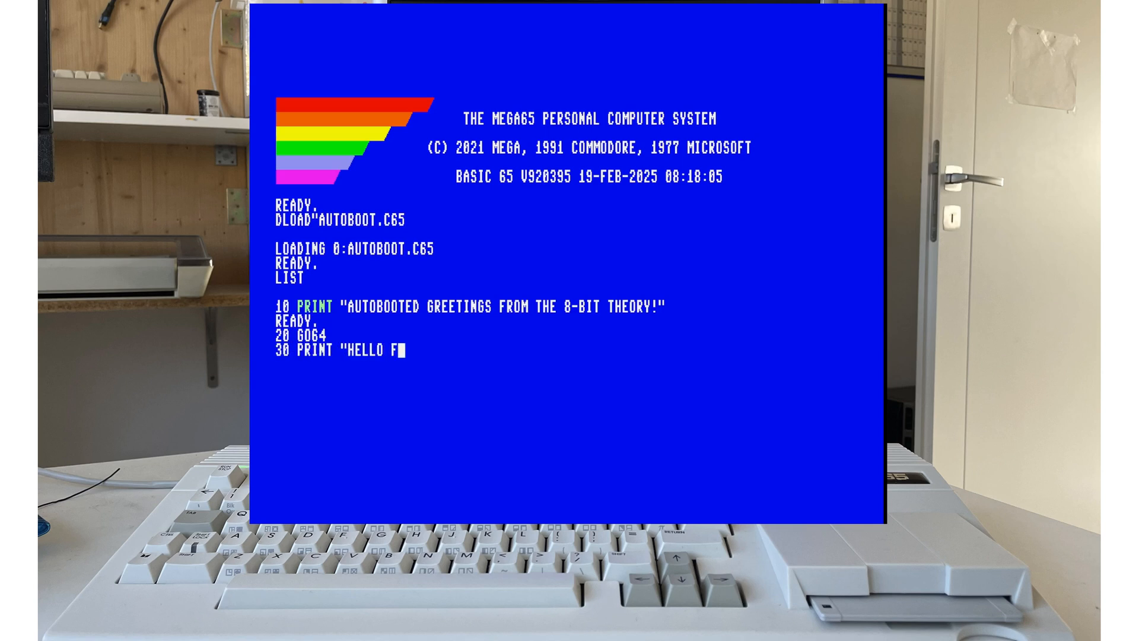
{"action": "type", "text": "ROM THE C64 SIDE"}
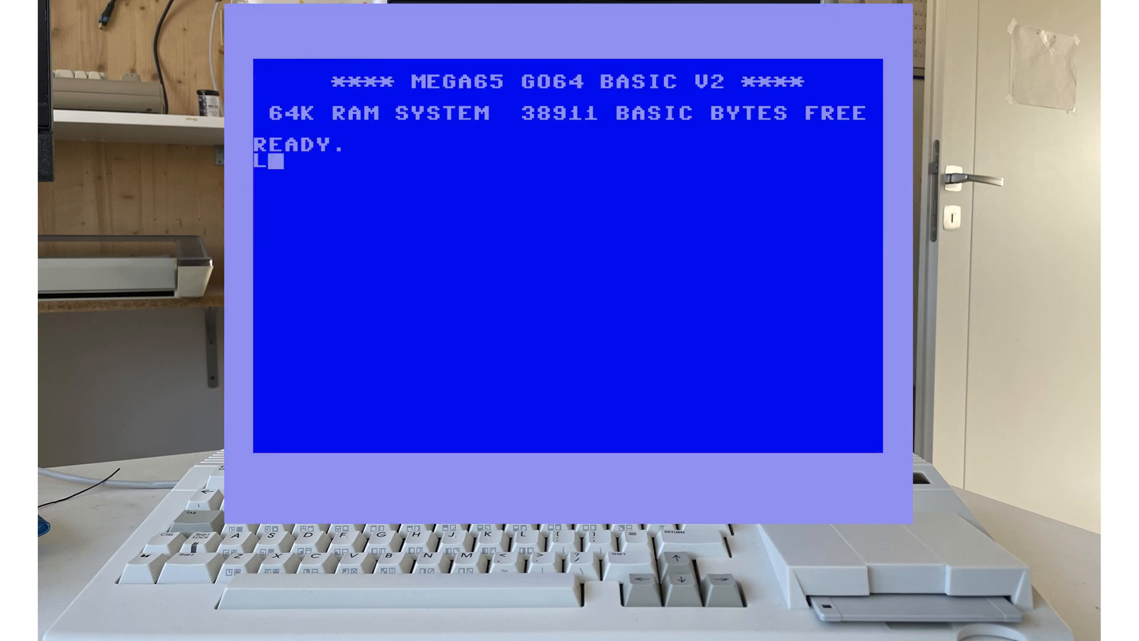
LIST the BASIC program in memory at the GO64 READY prompt.
{"action": "type", "text": "LIST"}
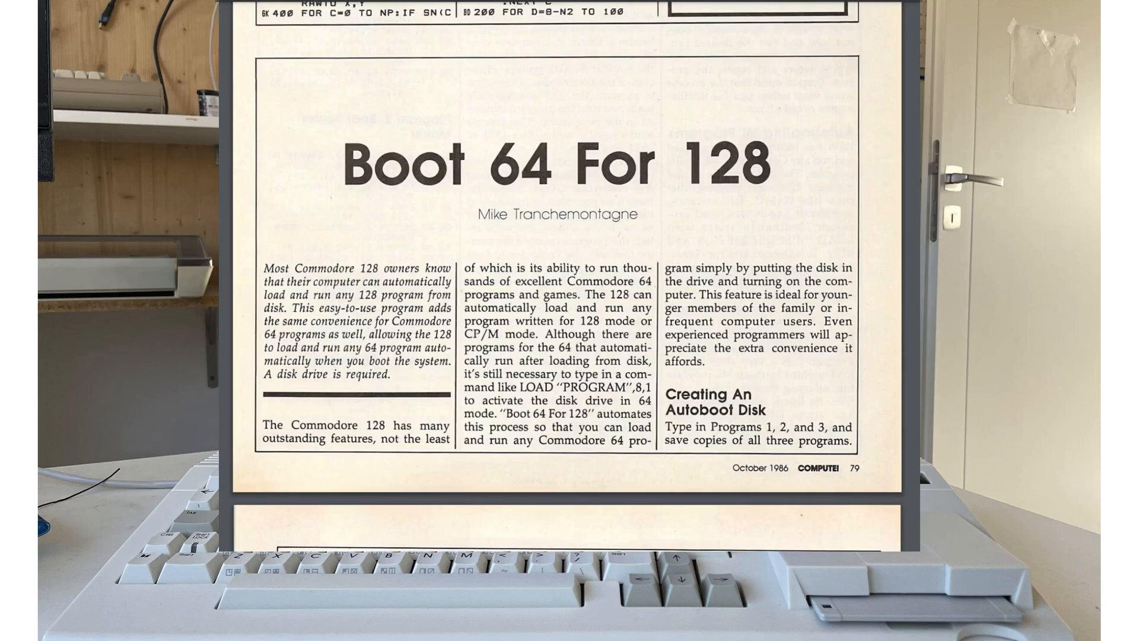
{"action": "scroll", "scroll_direction": "down", "scroll_amount": 3}
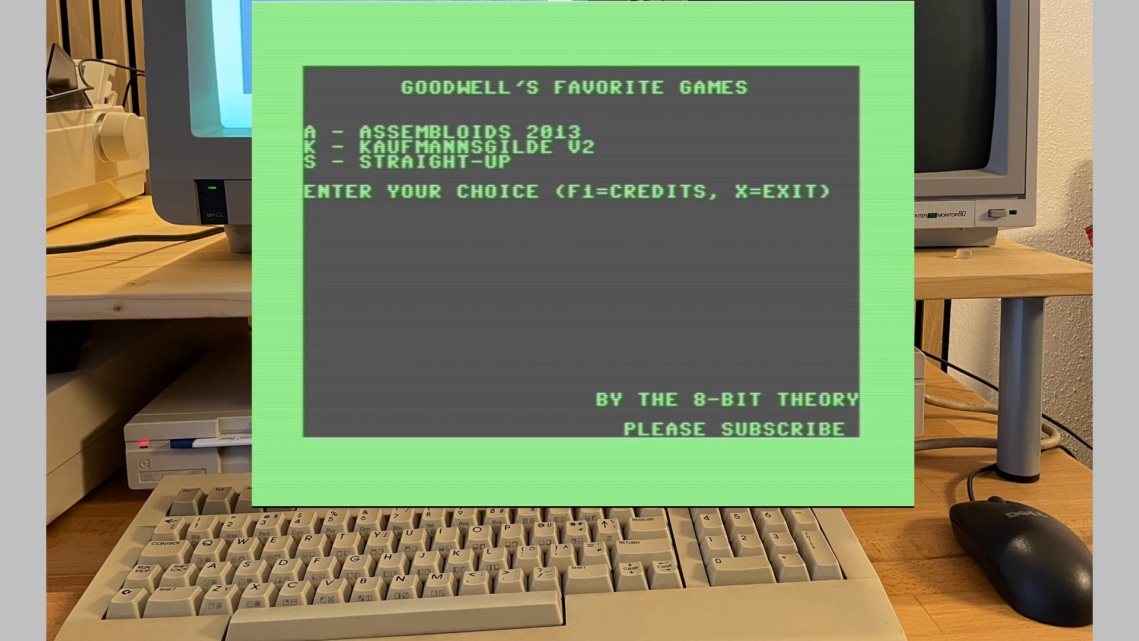
{"action": "key", "text": "s"}
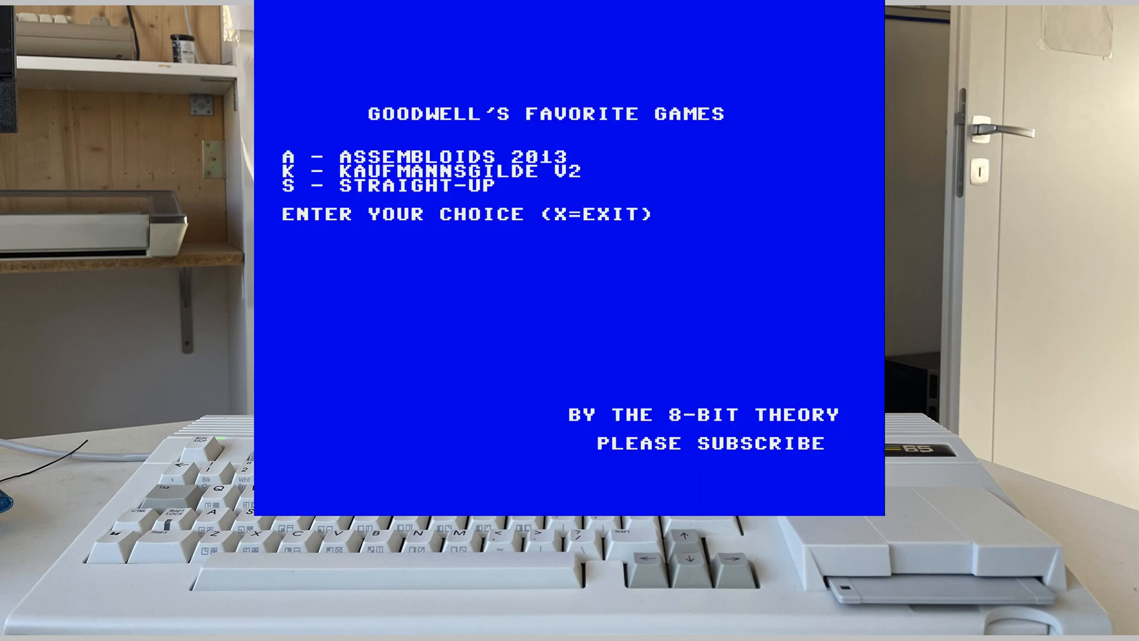
{"action": "key", "text": "s"}
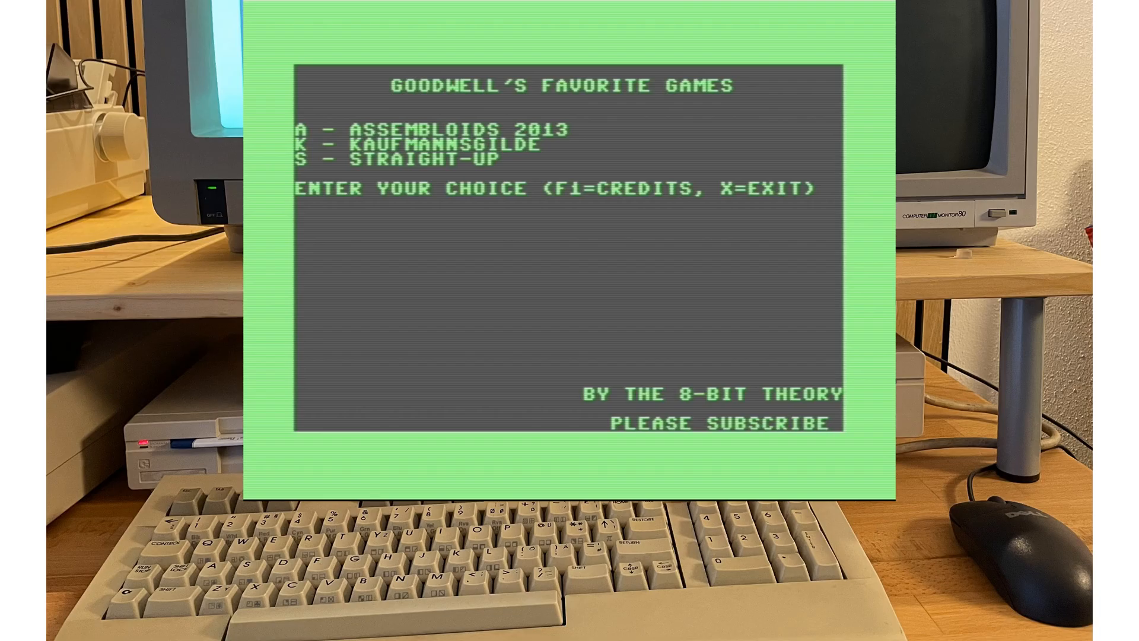
{"action": "key", "text": "k"}
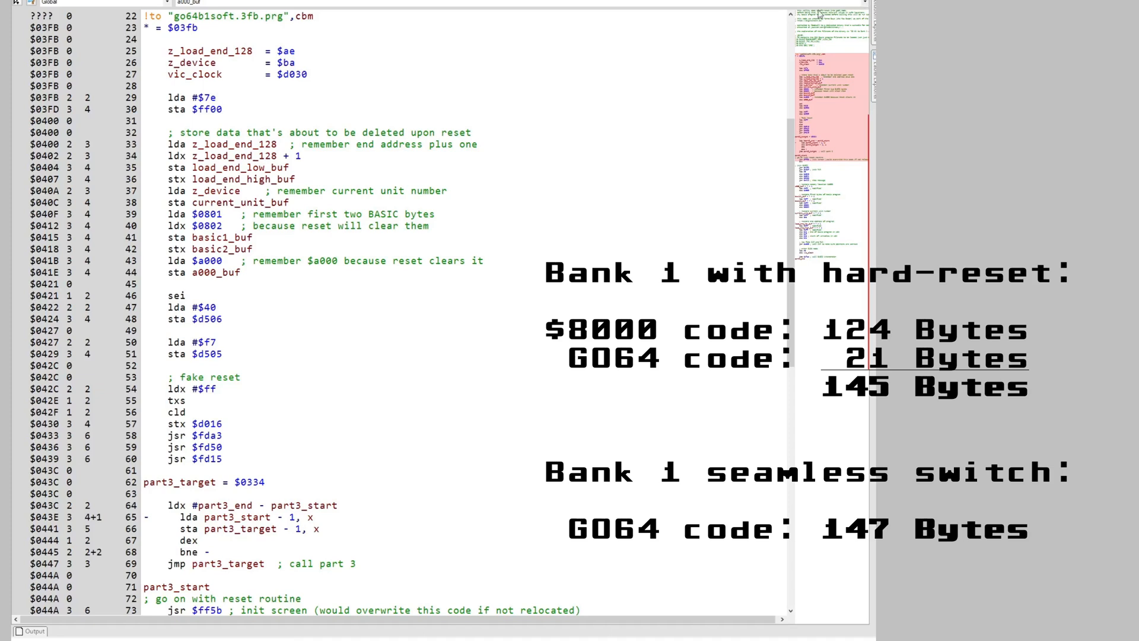
{"action": "scroll", "scroll_direction": "down", "scroll_amount": 3}
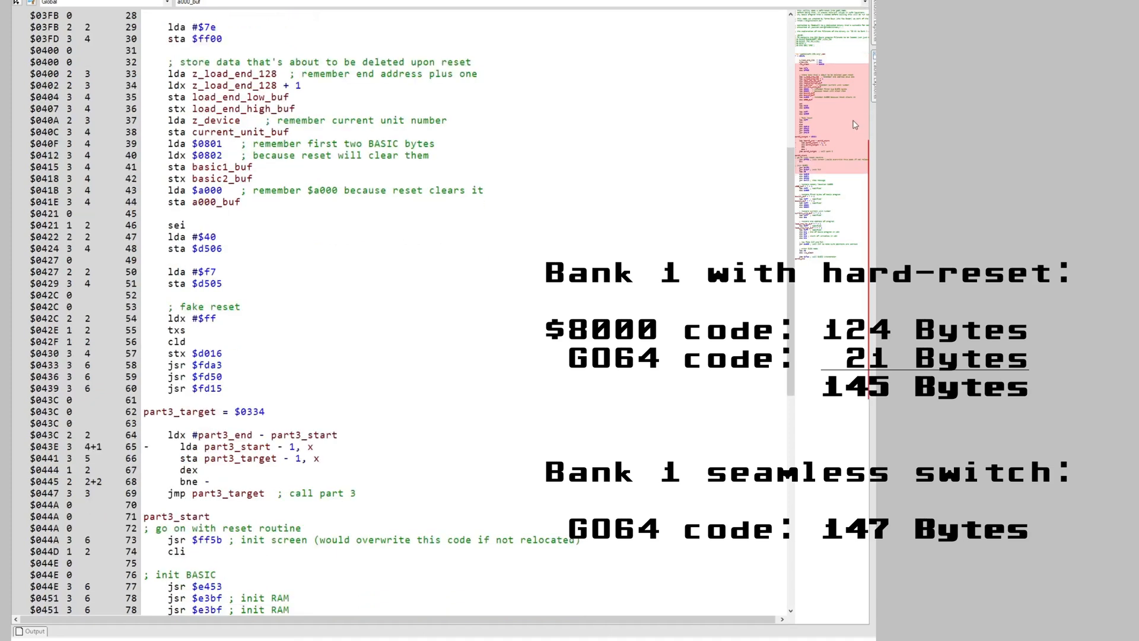
{"action": "scroll", "scroll_direction": "down", "scroll_amount": 3}
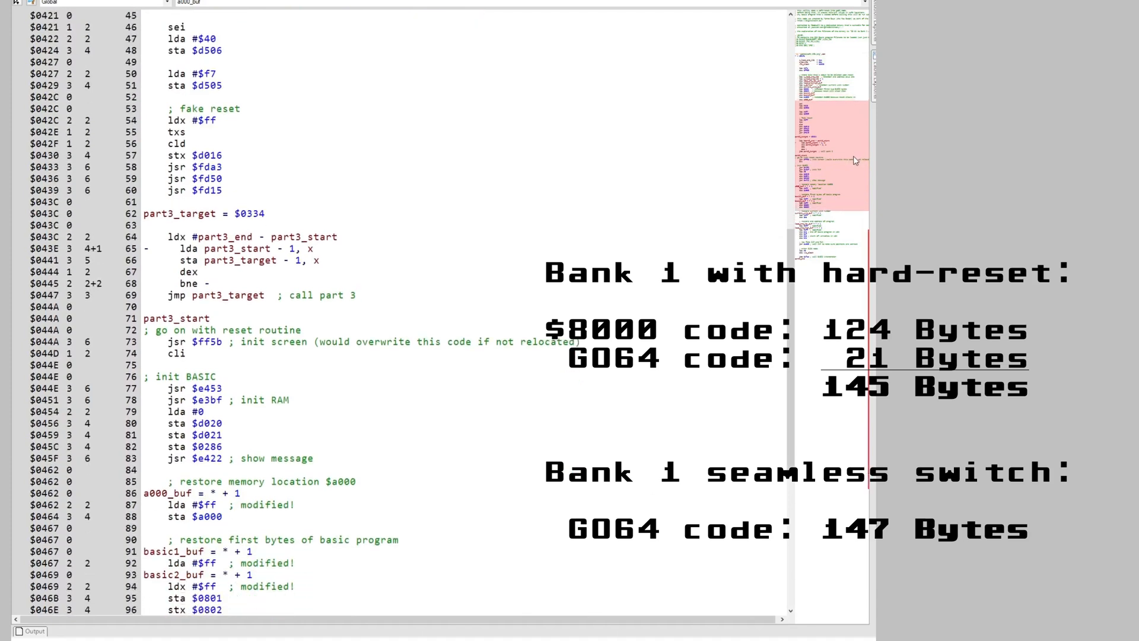
{"action": "scroll", "scroll_direction": "down", "scroll_amount": 3}
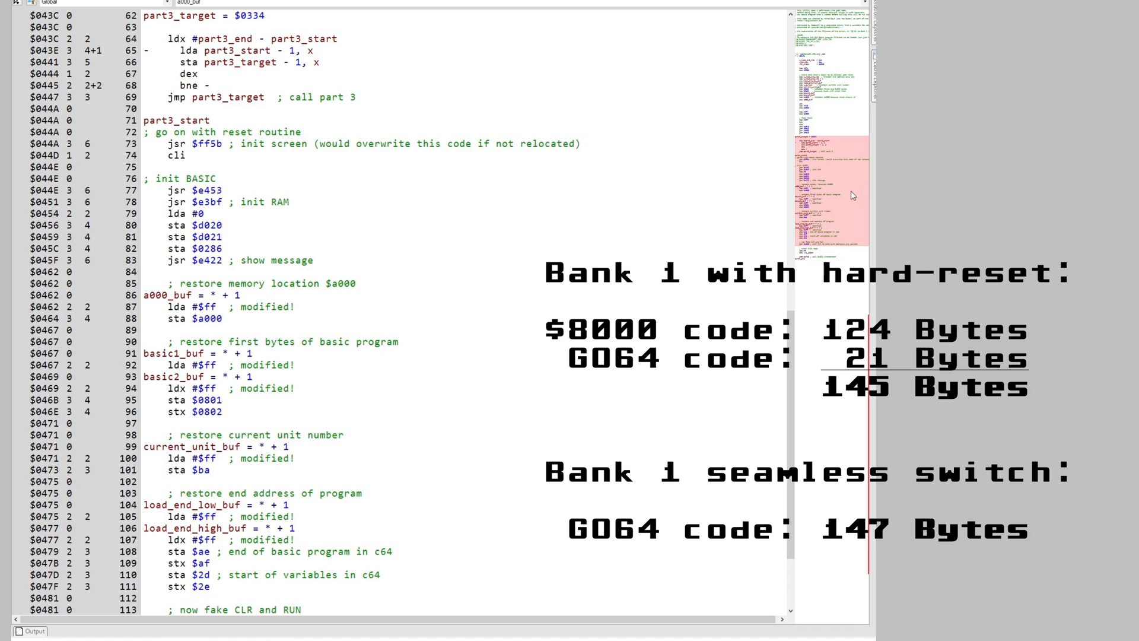
{"action": "scroll", "scroll_direction": "down", "scroll_amount": 3}
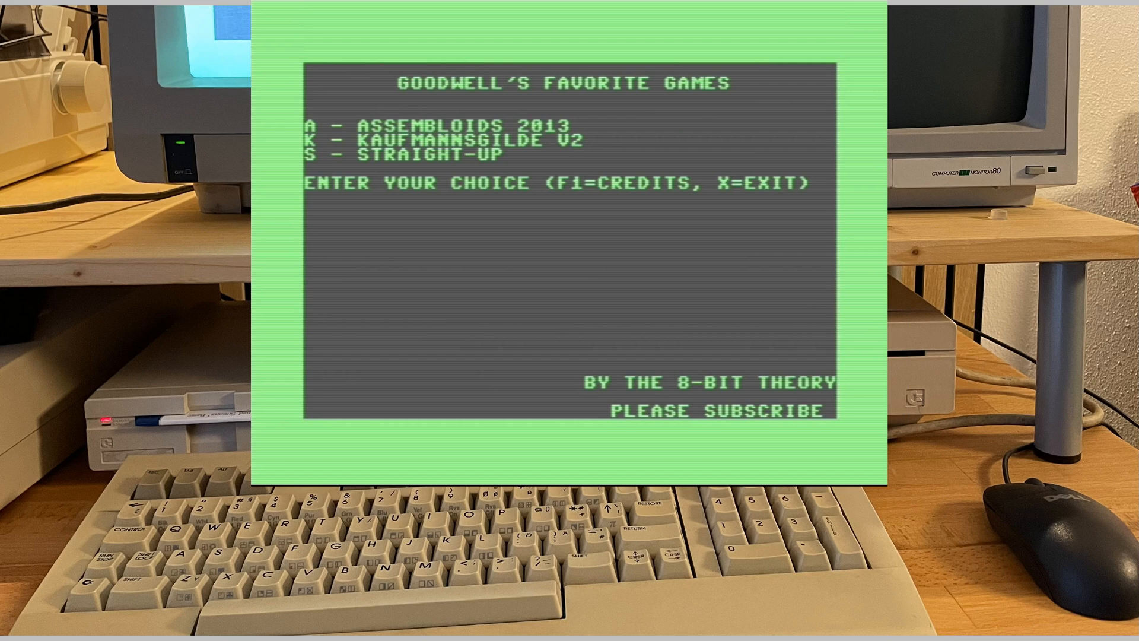
Respond to the Goodwell's Favorite Games autoboot menu prompt with a key.
{"action": "key", "text": "s"}
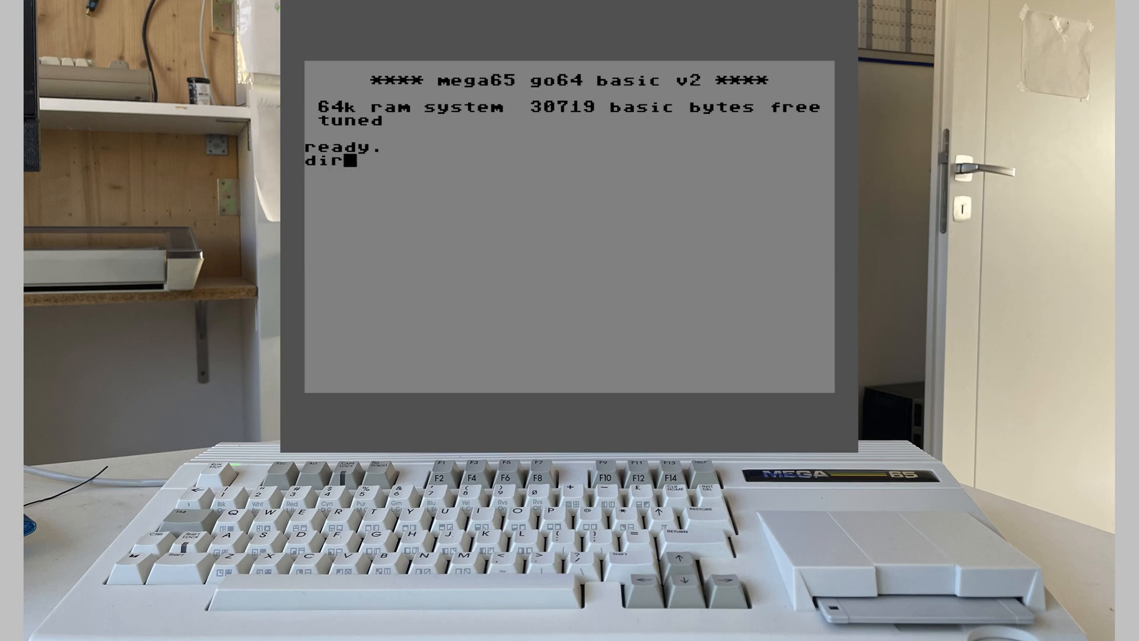
Run the DIR command at the GO64 BASIC V2 READY prompt.
{"action": "key", "text": "Return"}
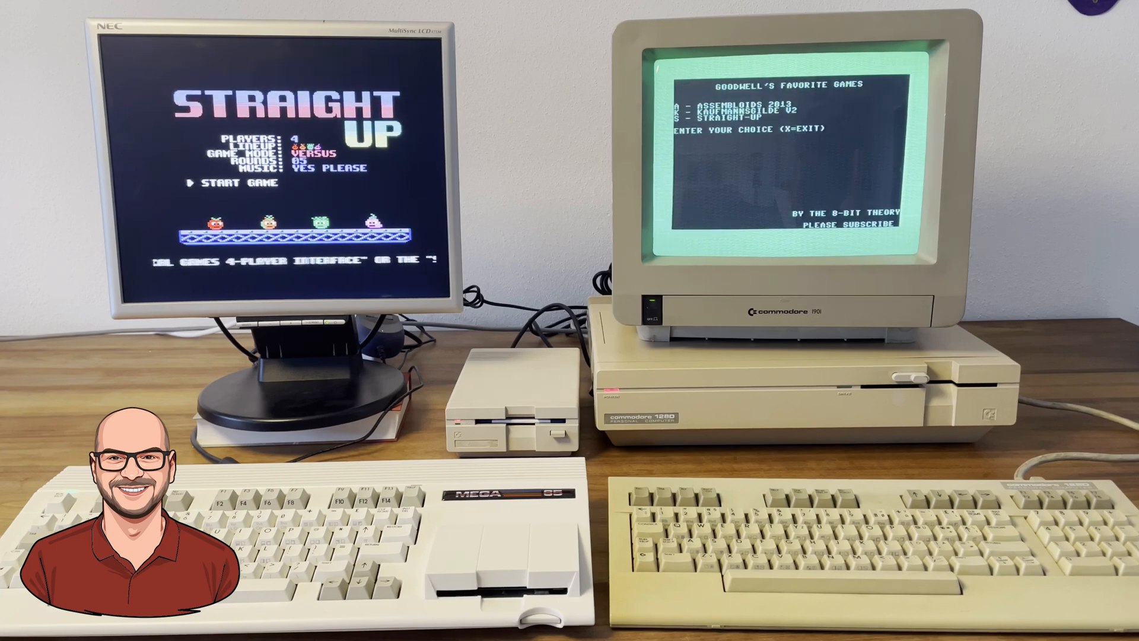
Choose S to load Straight-Up from the C128 games menu.
{"action": "key", "text": "s"}
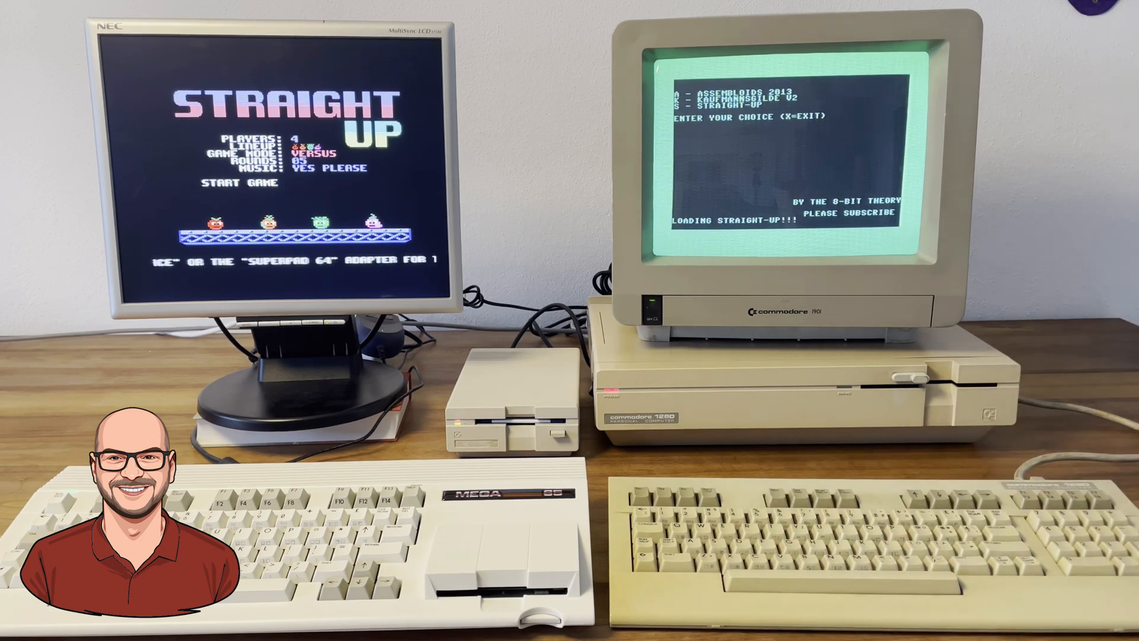